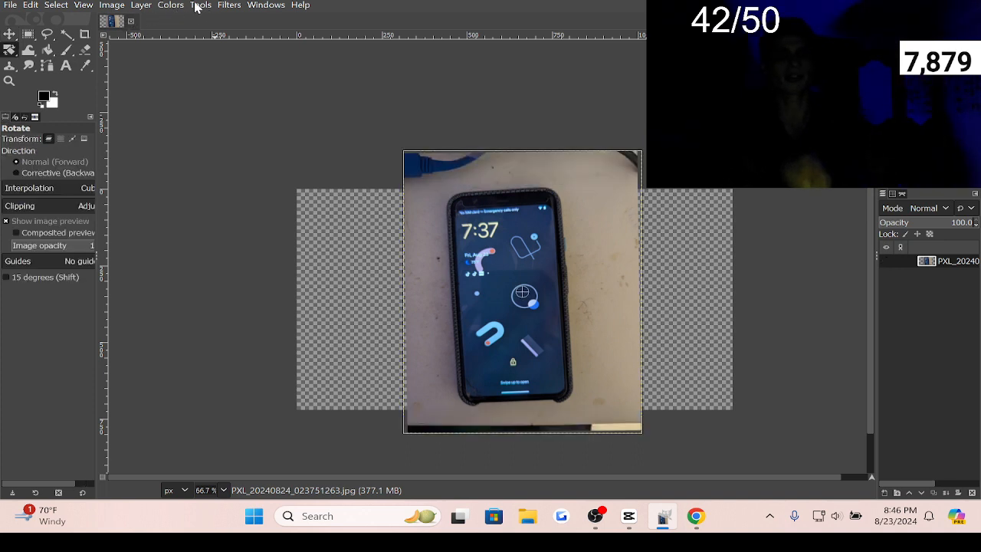
# - Activate the Rotate tool from Tools > Transform Tools on the phone photo
pyautogui.click(199, 7)
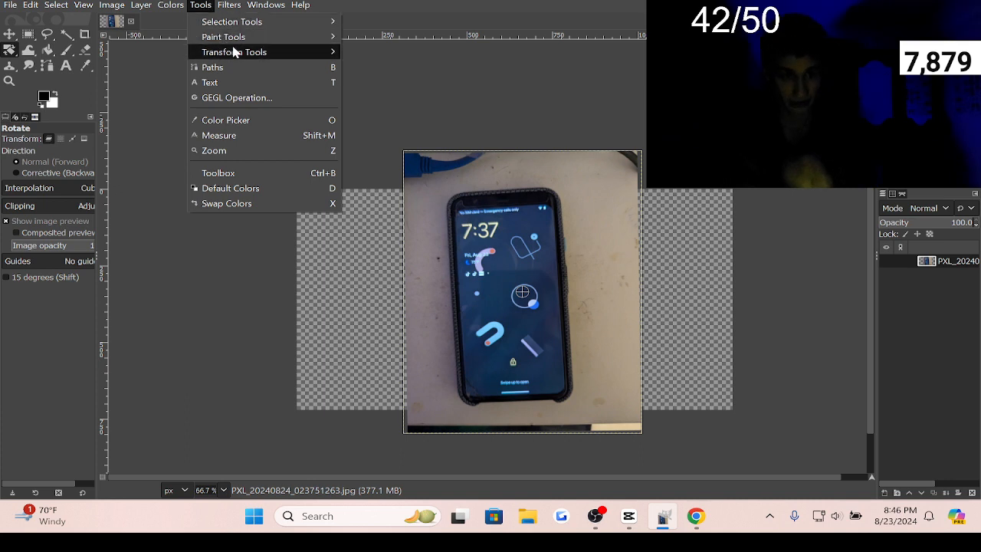
pyautogui.moveTo(233, 52)
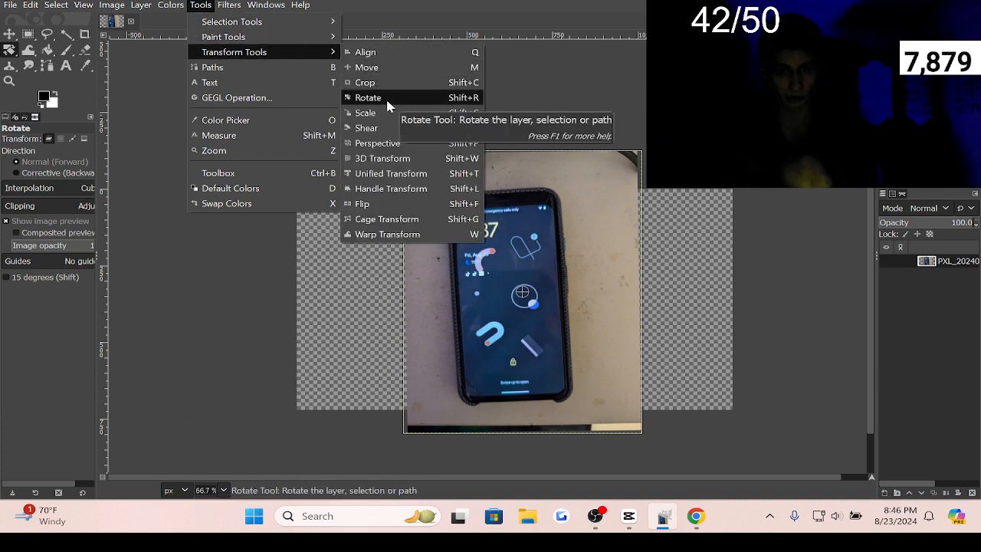
pyautogui.click(368, 98)
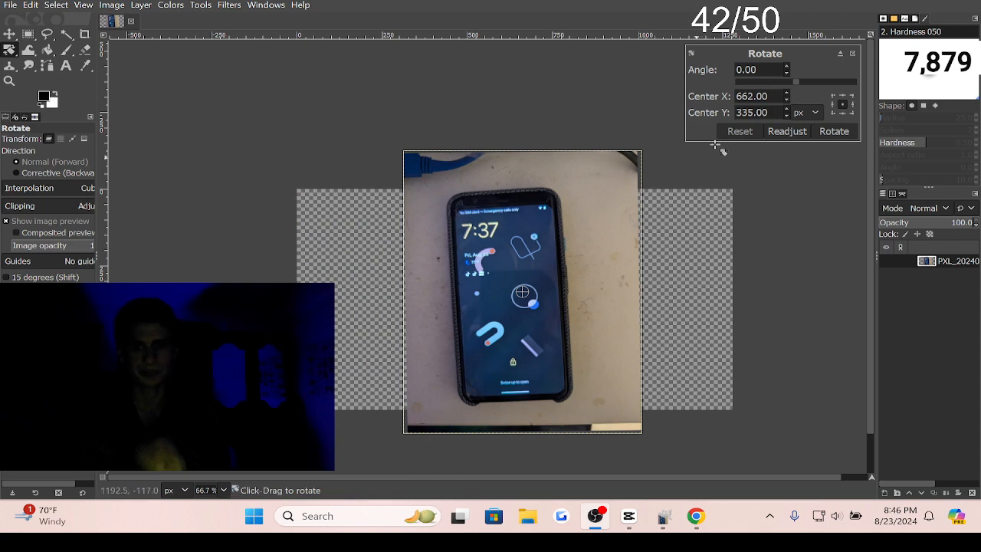
pyautogui.moveTo(625, 169)
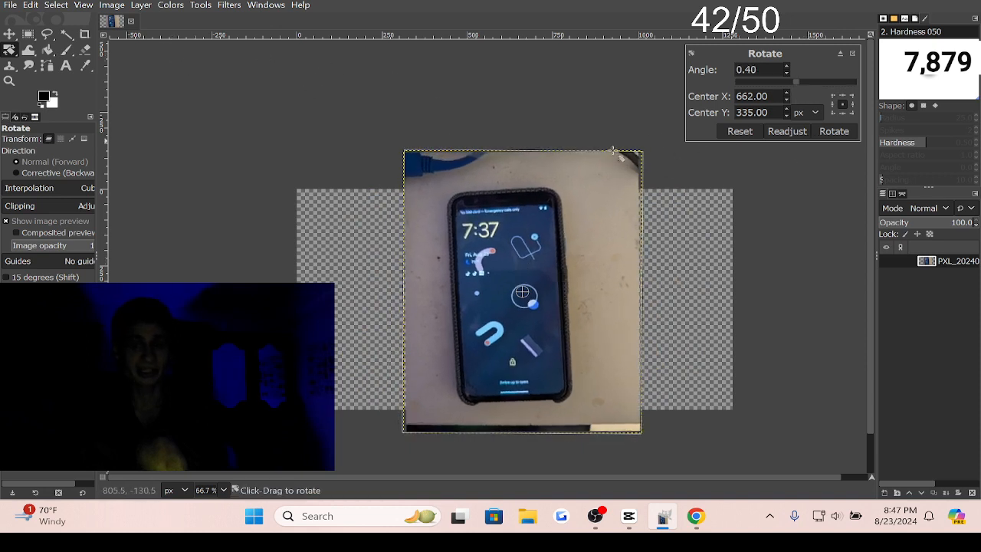
# - Apply the 0.40-degree rotation to slightly tilt the phone photo layer
pyautogui.click(834, 132)
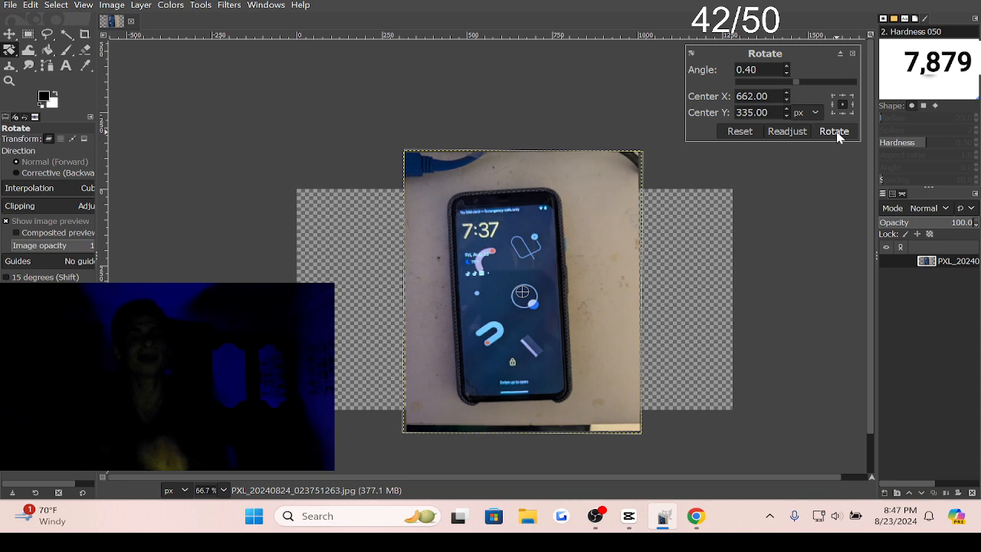